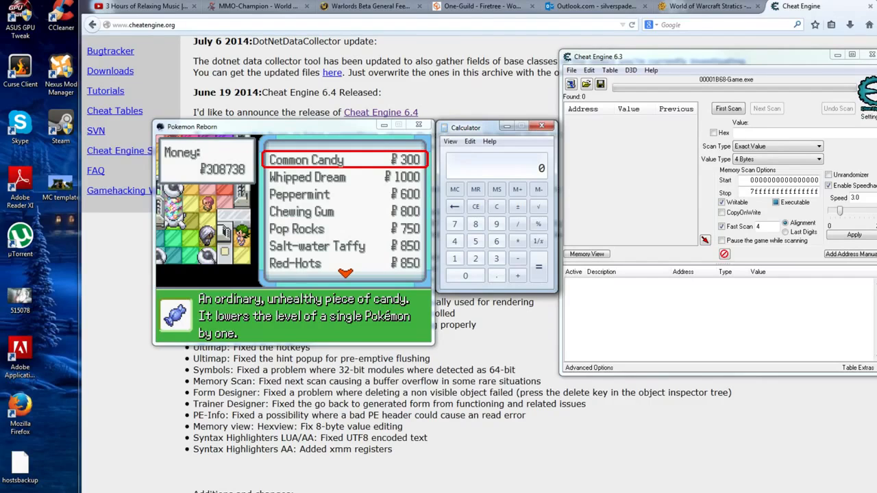
- Enter 308738 in Calculator and double it to 617477
{"action": "type", "text": "308"}
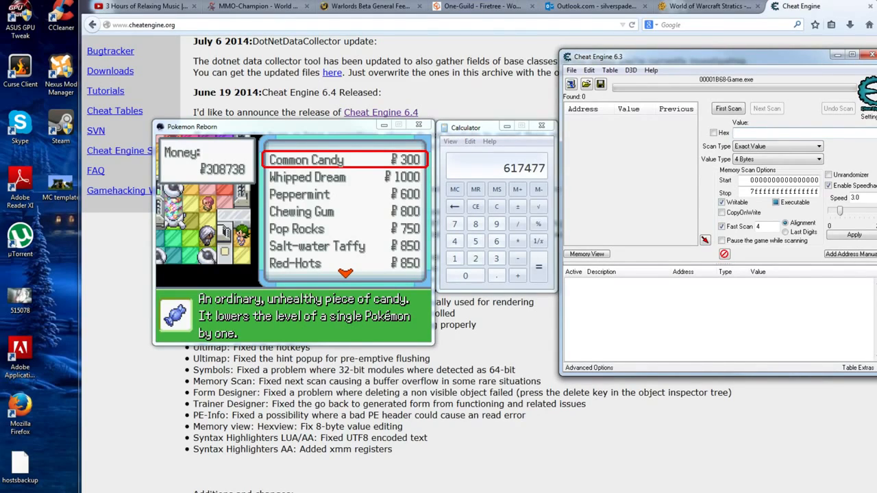
- Run a first scan in Cheat Engine for the value 617477
{"action": "type", "text": "617477"}
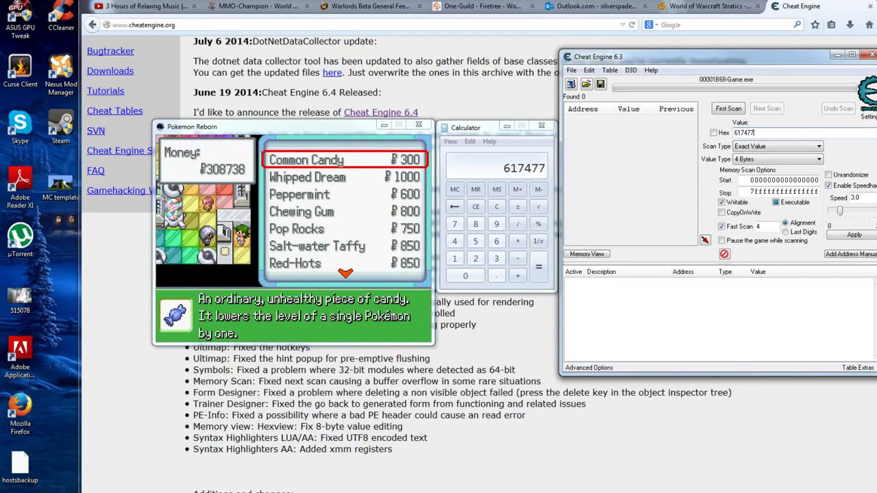
{"action": "left_click", "coordinate": [727, 108]}
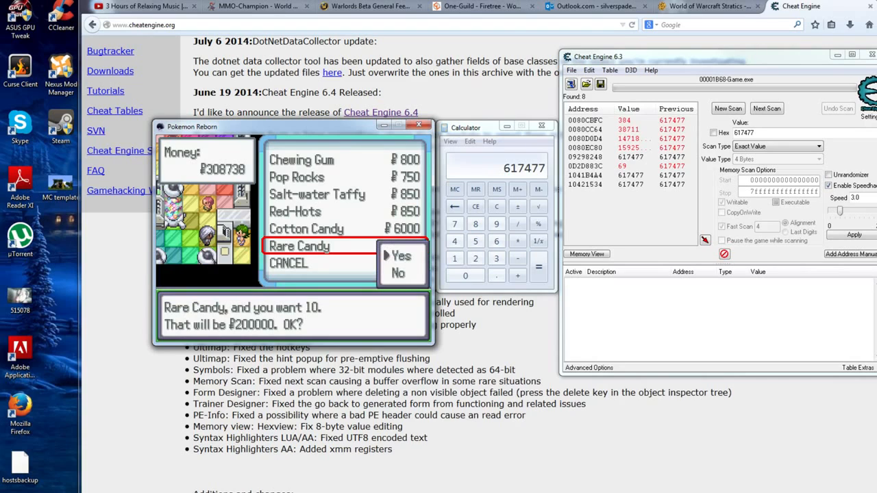
- Confirm buying 10 Rare Candy for ₽200000 in the shop
{"action": "left_click", "coordinate": [398, 256]}
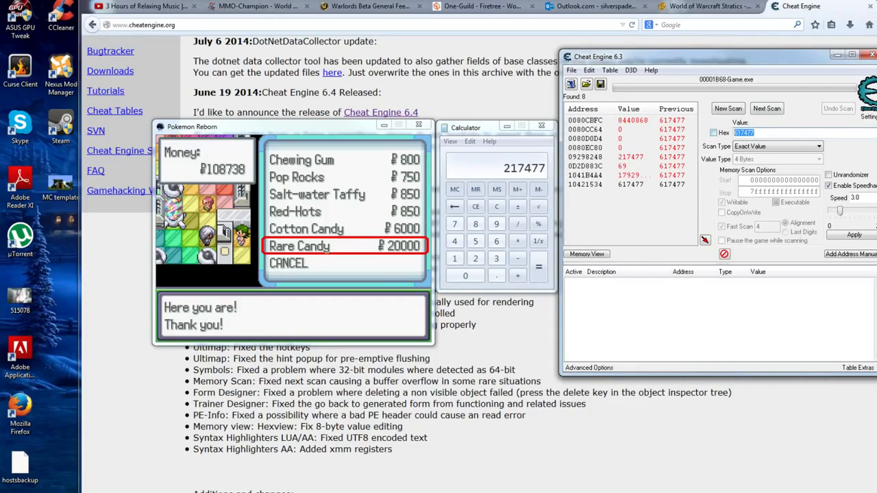
- Next-scan for 217477 and select the sole result, address 09298248
{"action": "type", "text": "217"}
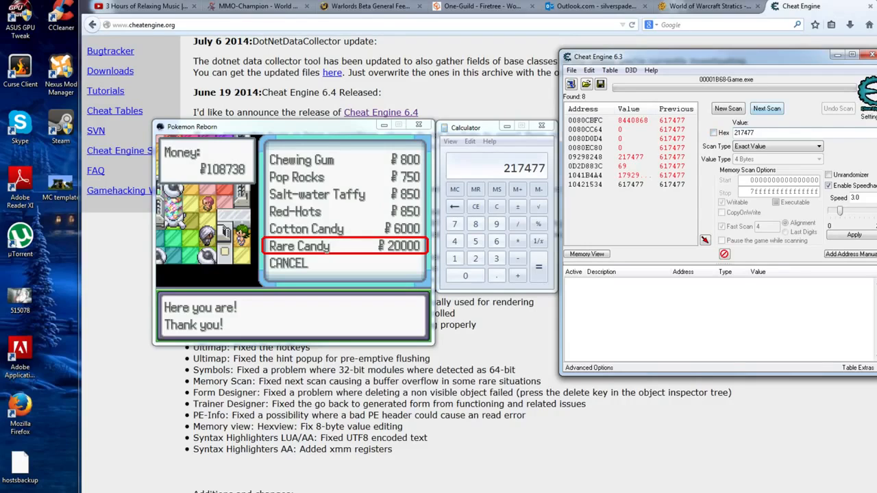
{"action": "left_click", "coordinate": [766, 108]}
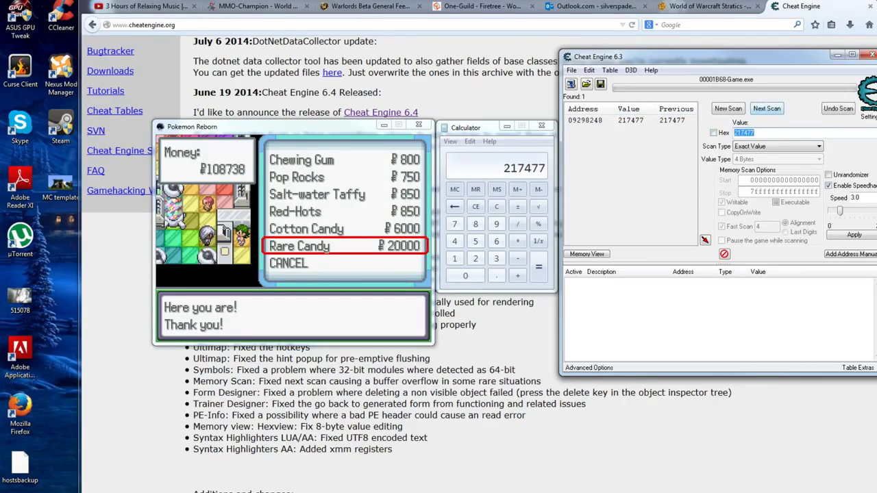
{"action": "left_click", "coordinate": [630, 120]}
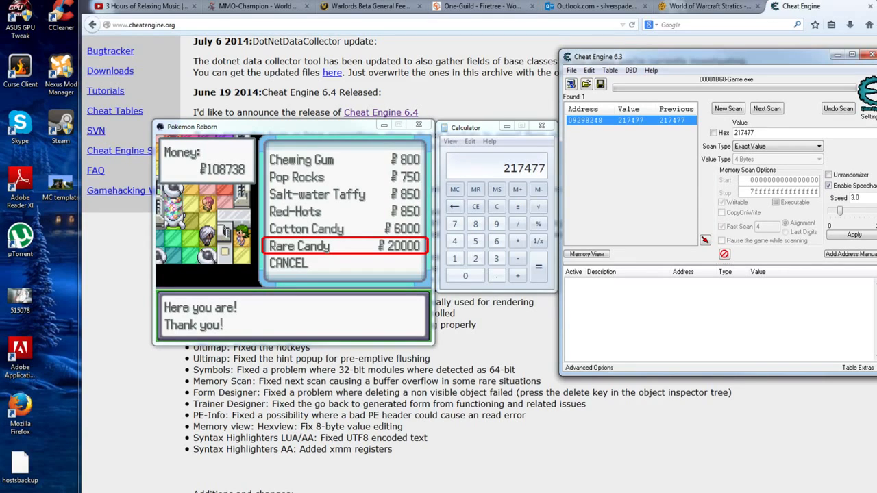
- Add address 09298248 to the cheat table and set its value to 9999999
{"action": "double_click", "coordinate": [630, 120]}
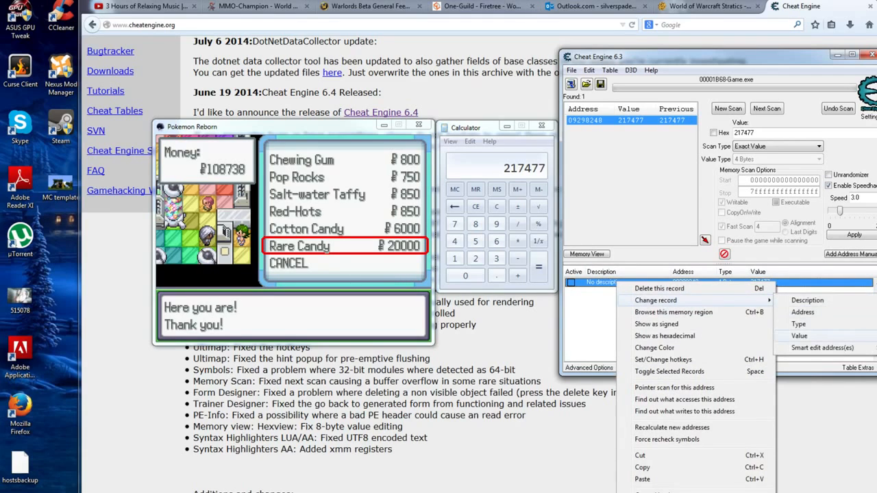
{"action": "left_click", "coordinate": [796, 336]}
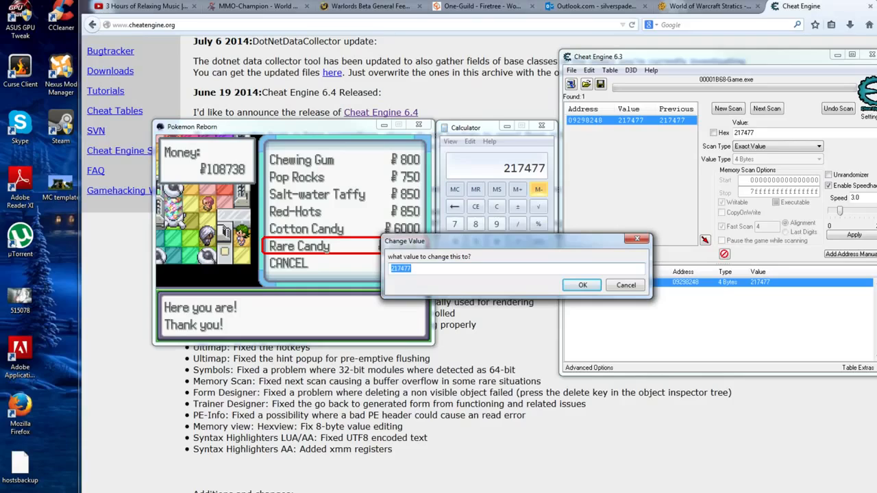
{"action": "type", "text": "9"}
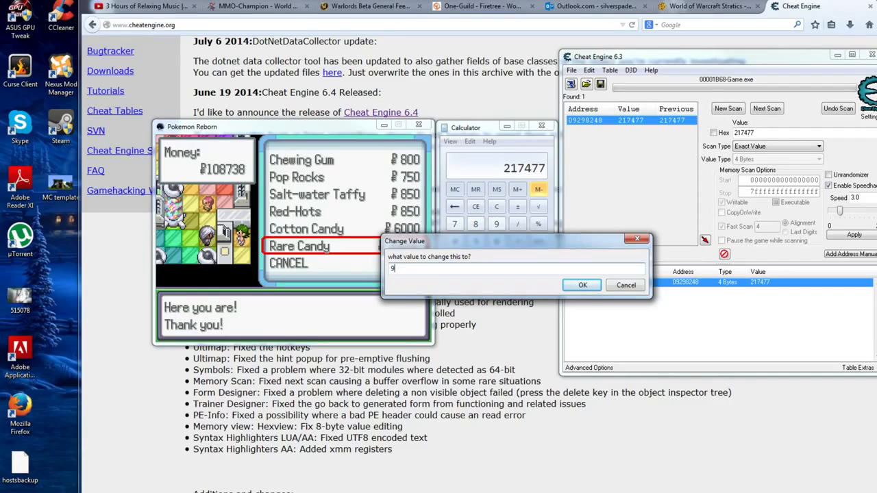
{"action": "type", "text": "999999"}
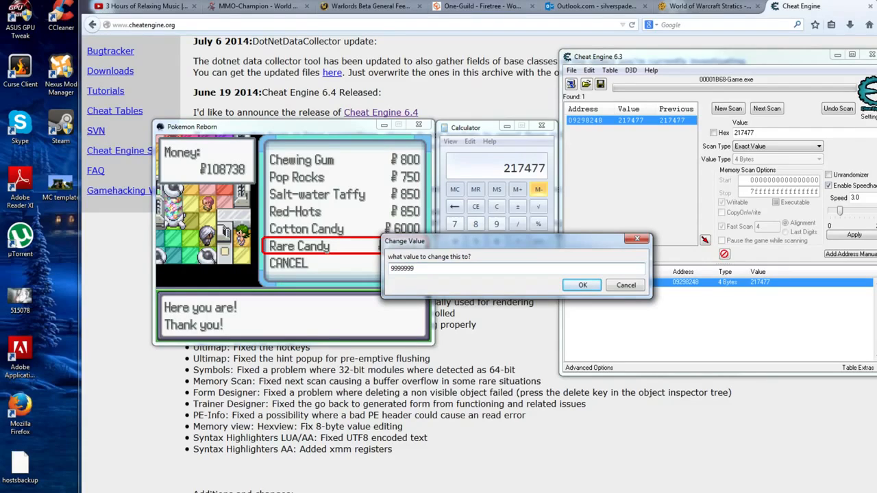
{"action": "left_click", "coordinate": [581, 285]}
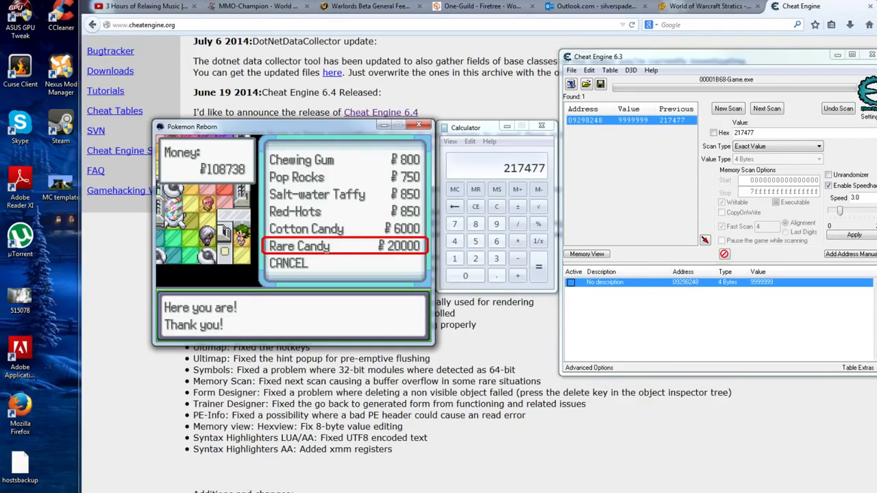
- Dismiss the shop's thank-you messages in Pokemon Reborn and check the money
{"action": "left_click", "coordinate": [299, 246]}
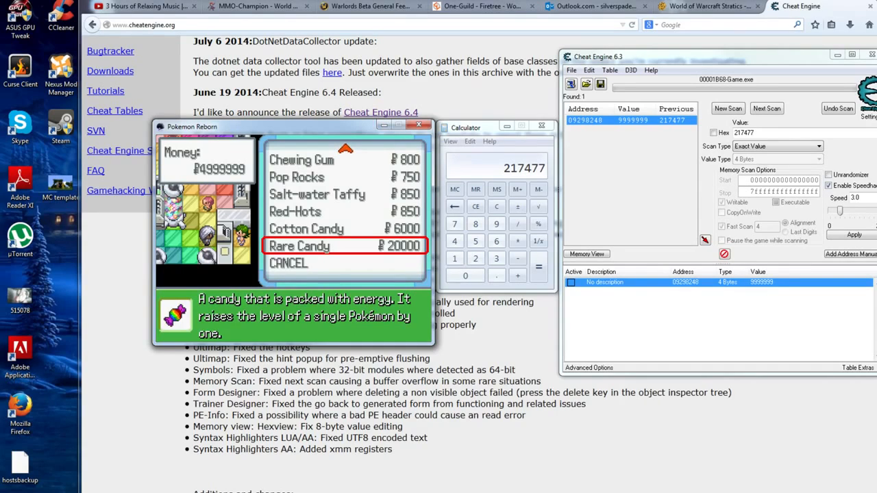
{"action": "left_click", "coordinate": [298, 245]}
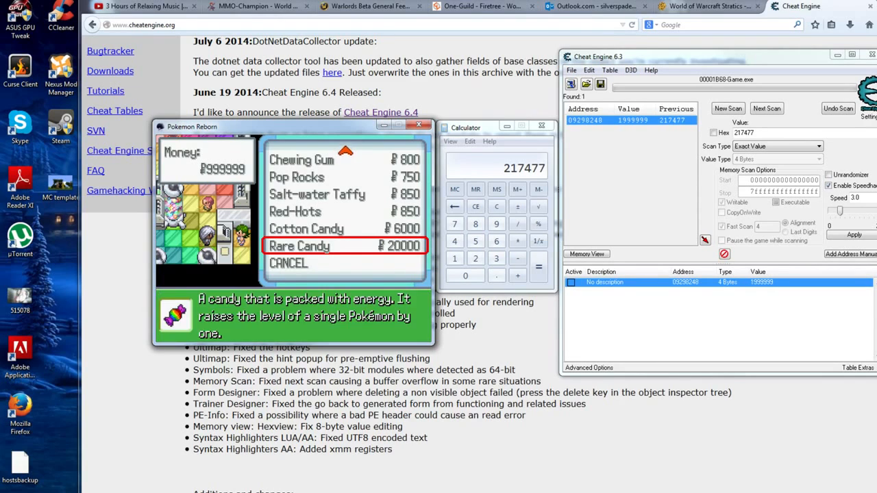
{"action": "left_click", "coordinate": [299, 245]}
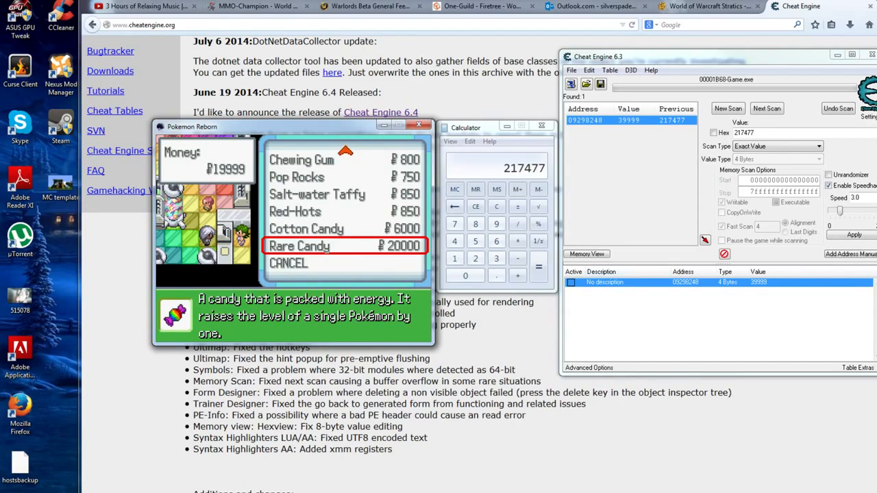
- Change the money record at 09298248 from 39999 to 999999
{"action": "right_click", "coordinate": [603, 282]}
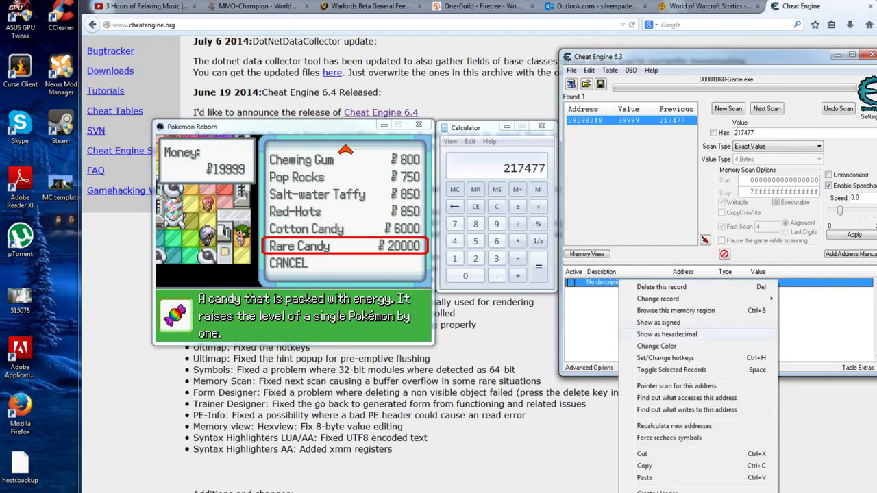
{"action": "left_click", "coordinate": [658, 299]}
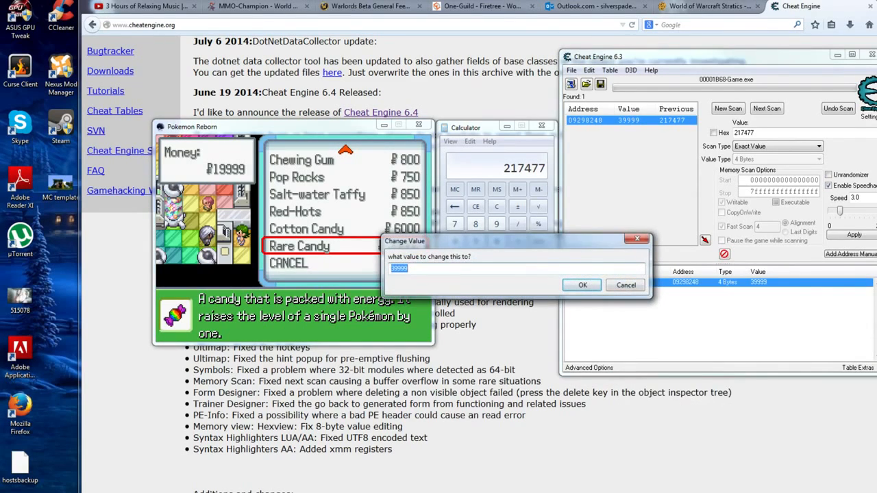
{"action": "left_click", "coordinate": [581, 285]}
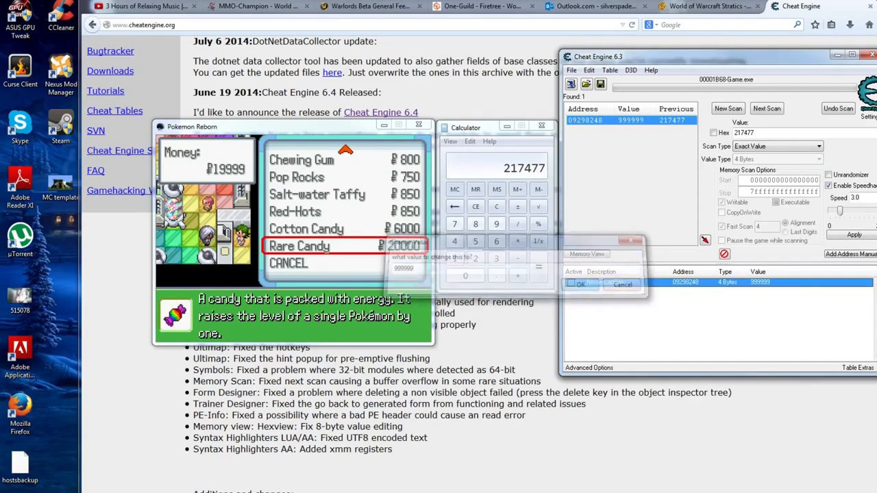